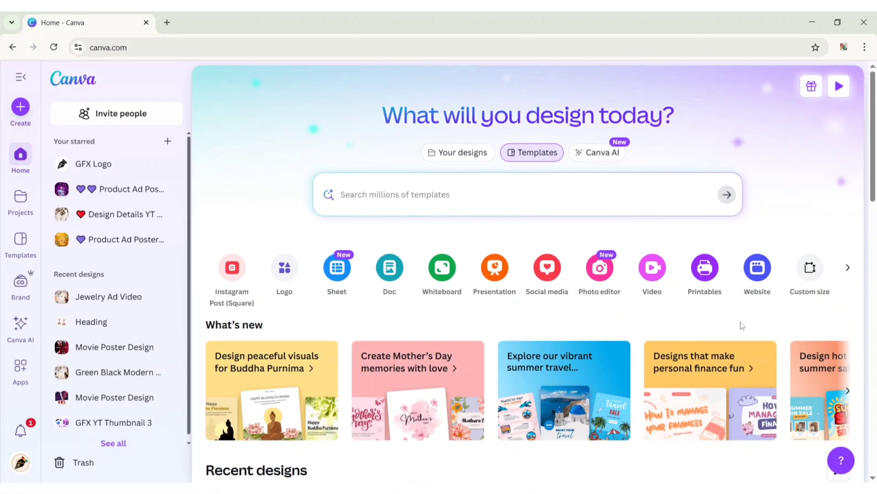
{"action": "mouse_move", "coordinate": [651, 267]}
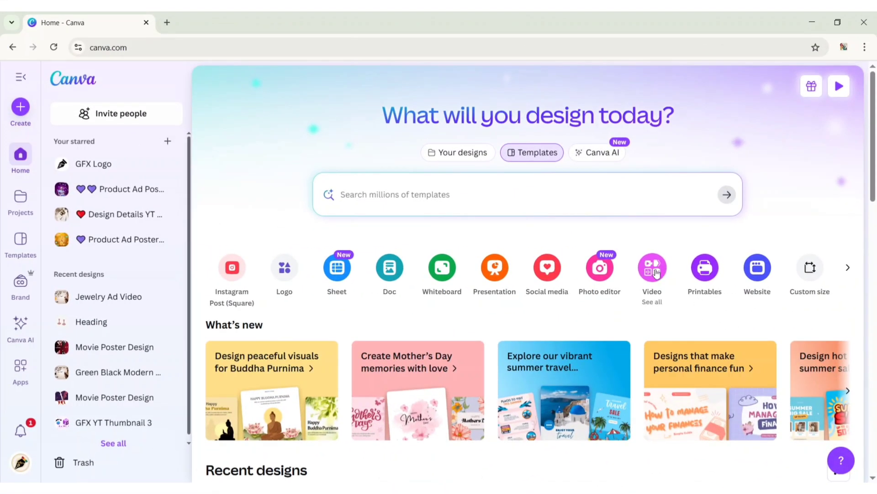
- Create a blank Video (Landscape) design and name it 'Google Ads Video'
{"action": "left_click", "coordinate": [651, 267]}
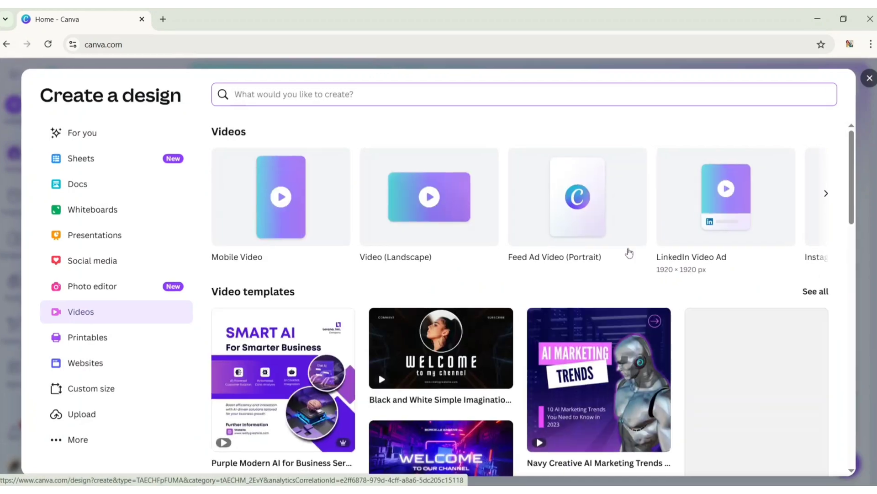
{"action": "left_click", "coordinate": [429, 197]}
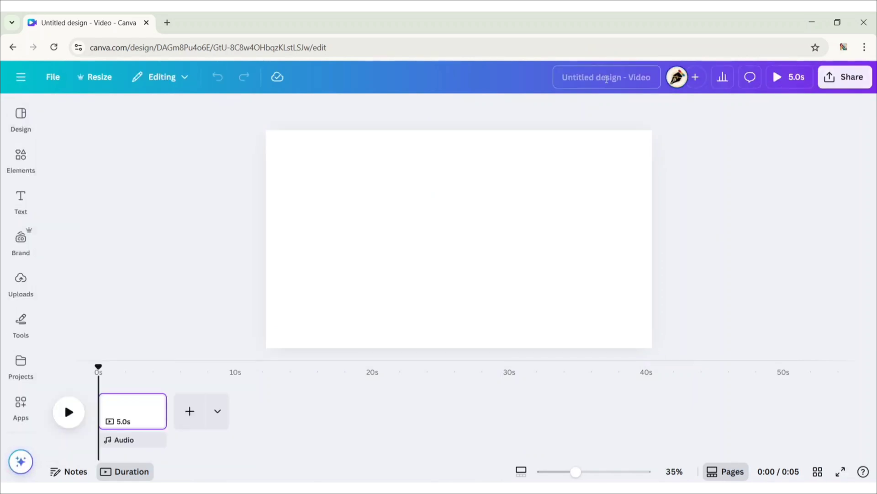
{"action": "type", "text": "Google Ads Video"}
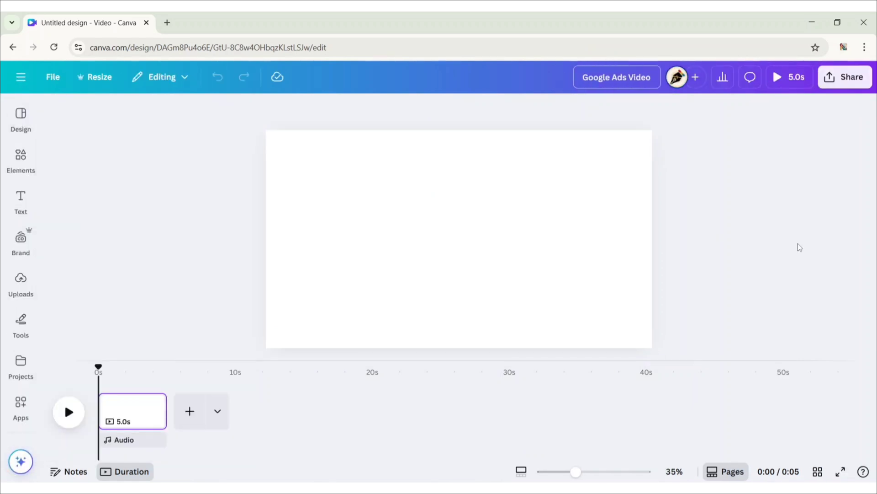
- Add the uploaded model photo to the page and remove its background with BG Remover
{"action": "left_click", "coordinate": [20, 282]}
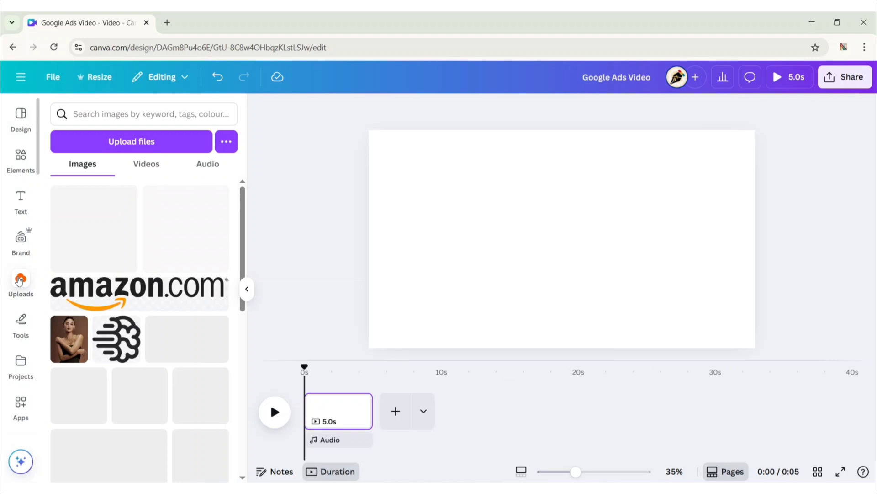
{"action": "left_click", "coordinate": [69, 339]}
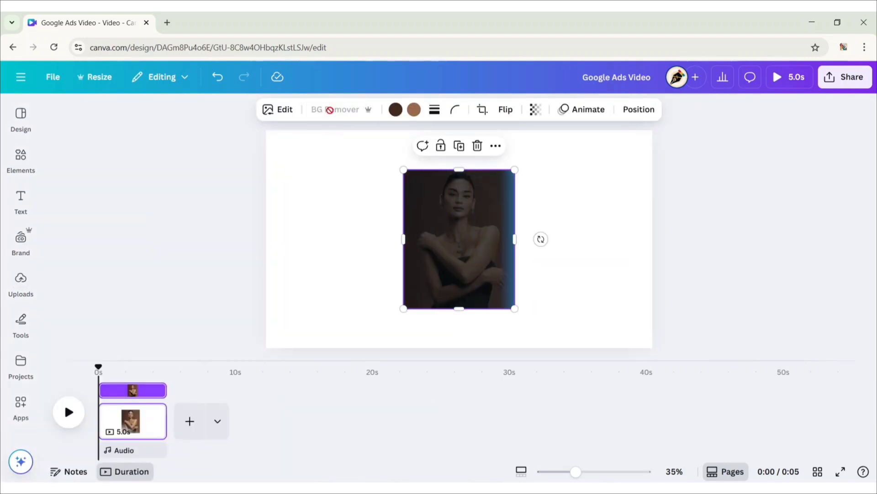
{"action": "left_click", "coordinate": [336, 109]}
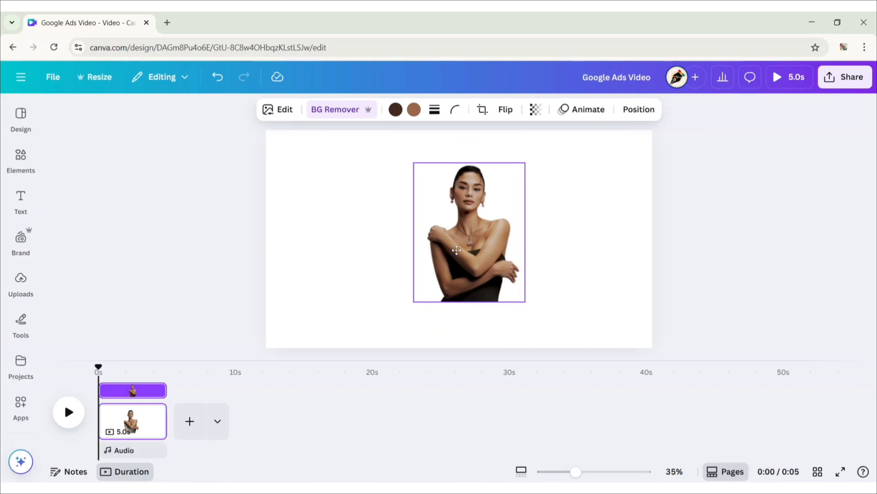
- Enlarge the model photo and position it against the page's right edge
{"action": "left_click_drag", "start_coordinate": [414, 163], "coordinate": [462, 149]}
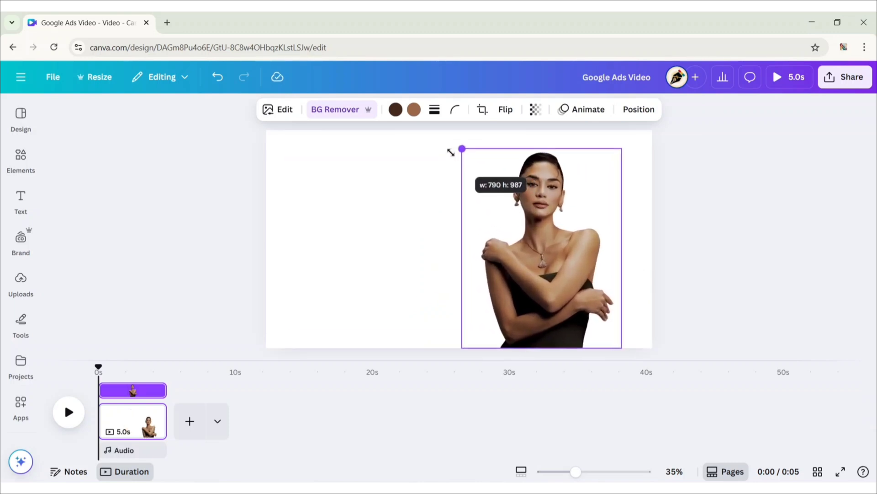
{"action": "left_click_drag", "start_coordinate": [461, 149], "coordinate": [452, 137]}
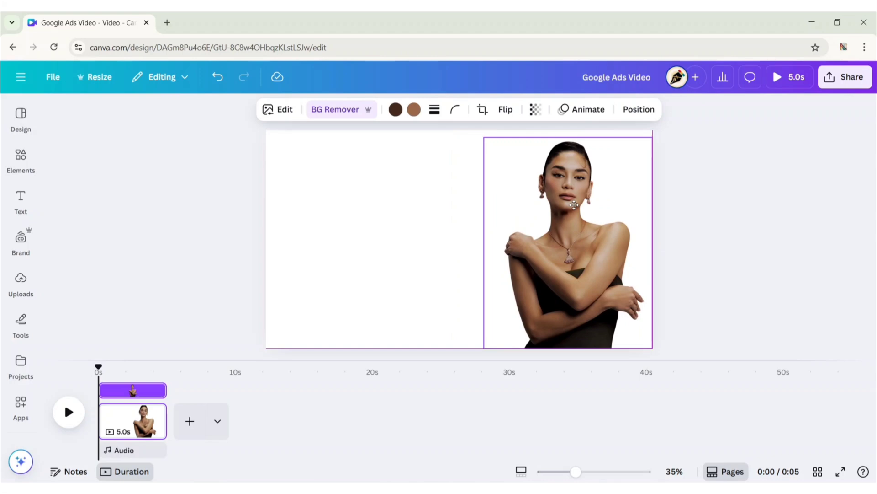
{"action": "left_click", "coordinate": [574, 205]}
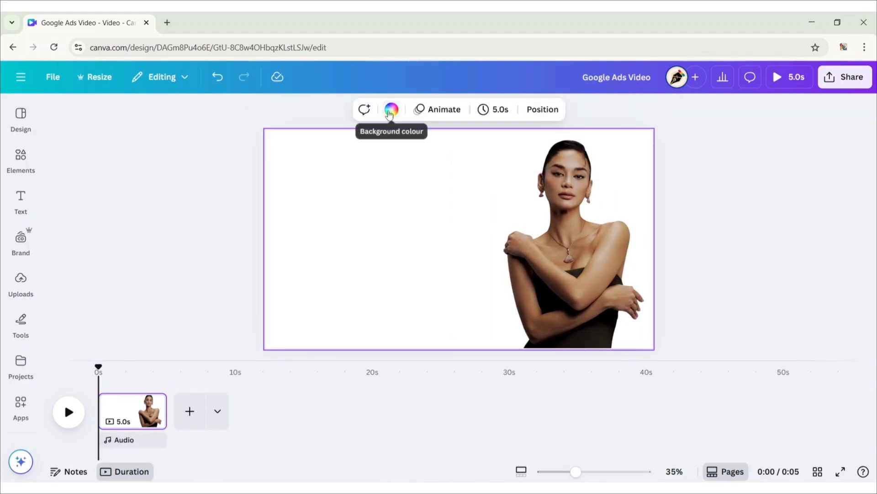
- Fill the background with a radial gradient from a white centre to light beige
{"action": "left_click", "coordinate": [391, 109]}
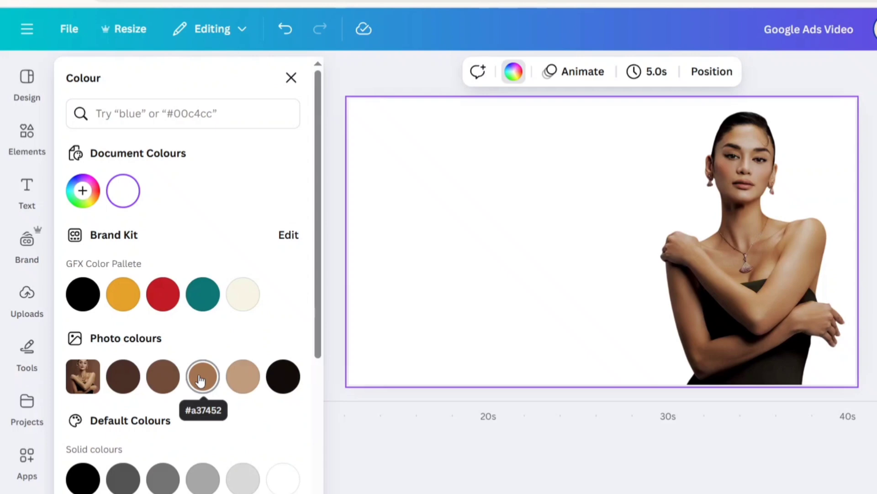
{"action": "left_click", "coordinate": [202, 376]}
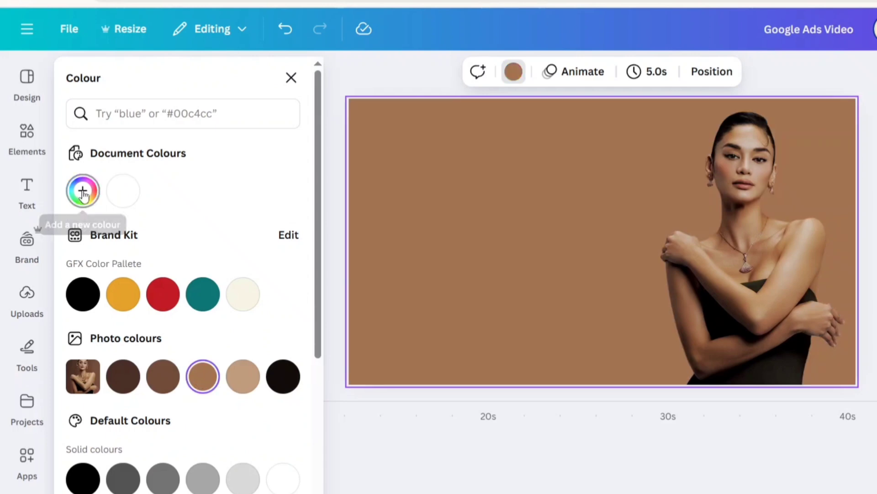
{"action": "left_click", "coordinate": [238, 234]}
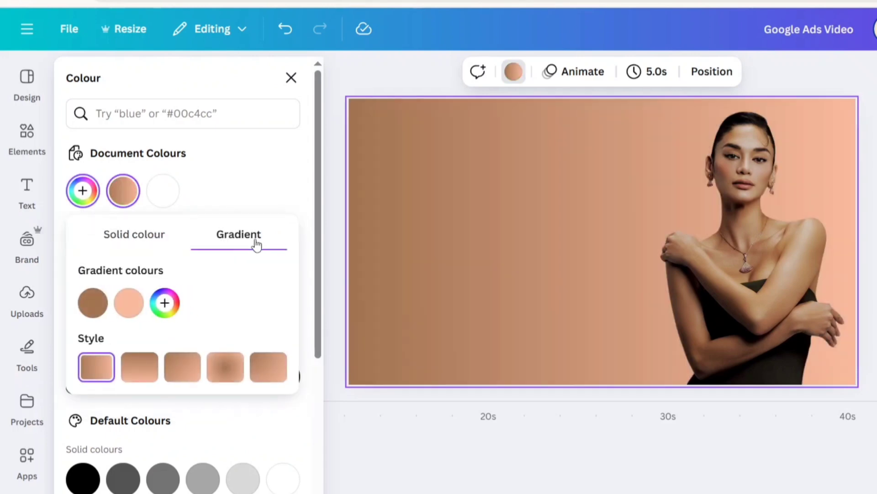
{"action": "left_click", "coordinate": [128, 302]}
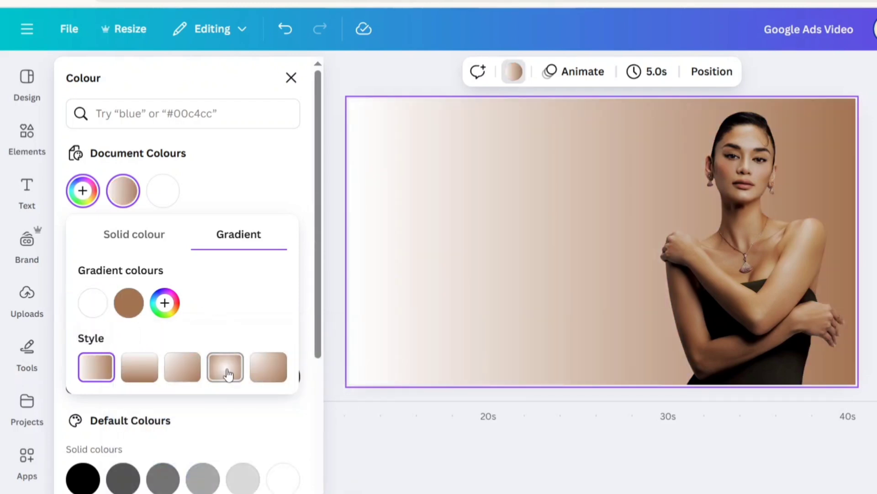
{"action": "left_click", "coordinate": [225, 366]}
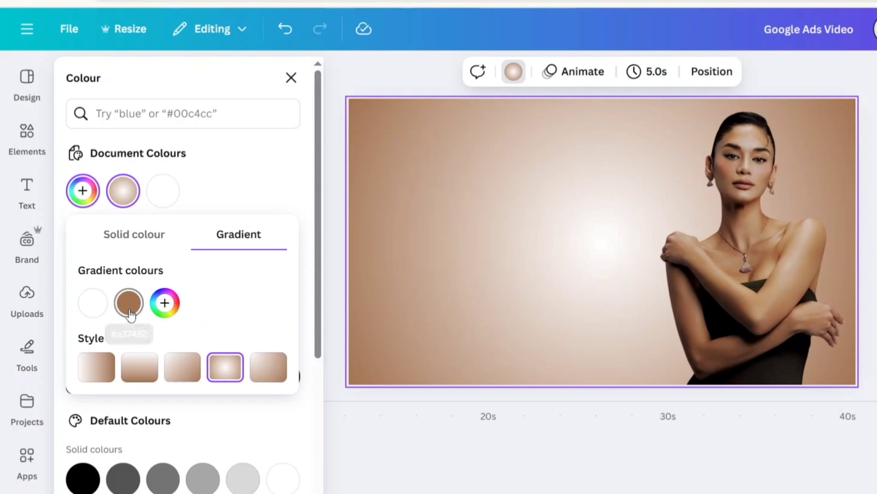
{"action": "left_click", "coordinate": [128, 302]}
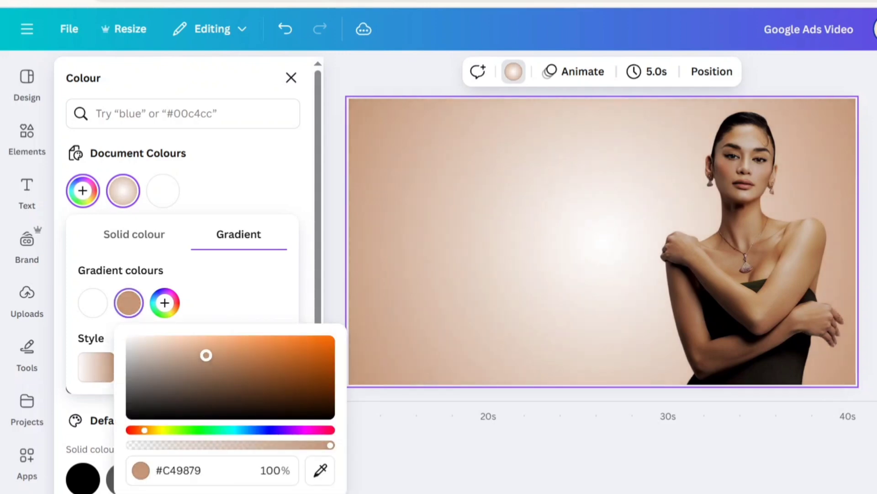
{"action": "left_click_drag", "start_coordinate": [205, 355], "coordinate": [197, 353]}
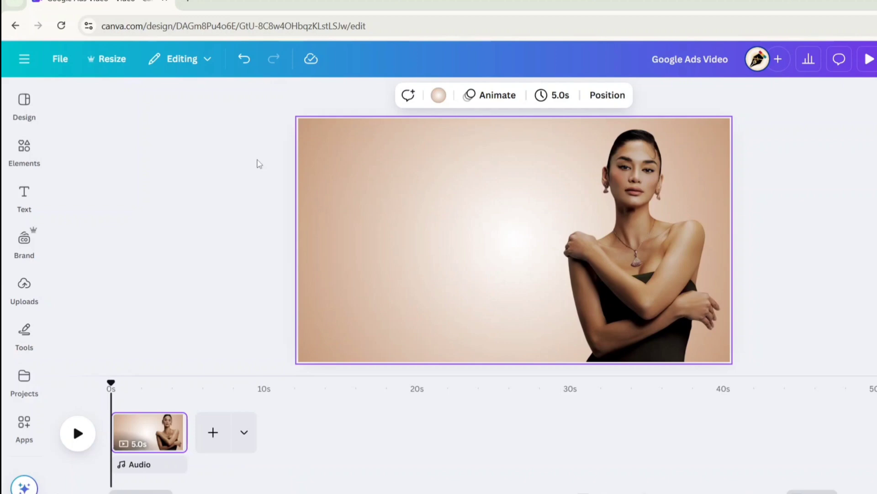
- Add a heading reading 'Because Every Jewel Tells a Story – And Yours Deserves to Shine'
{"action": "left_click", "coordinate": [24, 199]}
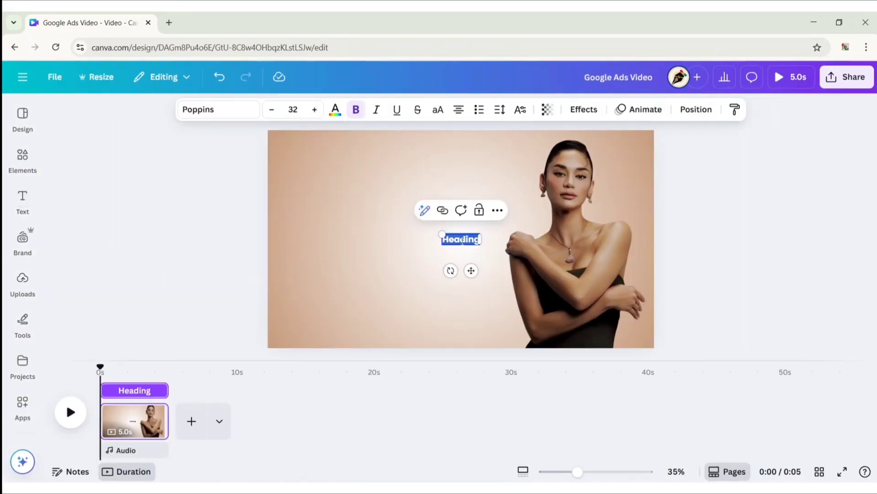
{"action": "type", "text": "Because Every Jewel"}
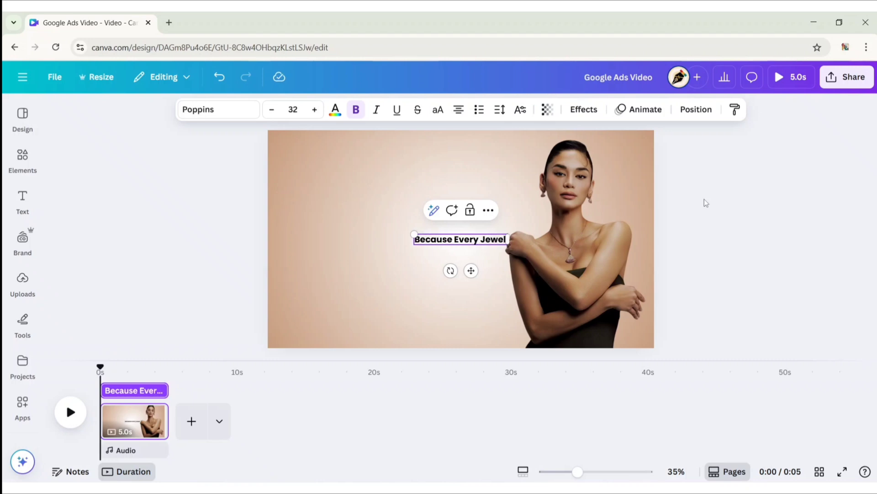
{"action": "type", "text": "Tells a Story - And Yours Deserves to Shine"}
{"action": "type", "text": "q"}
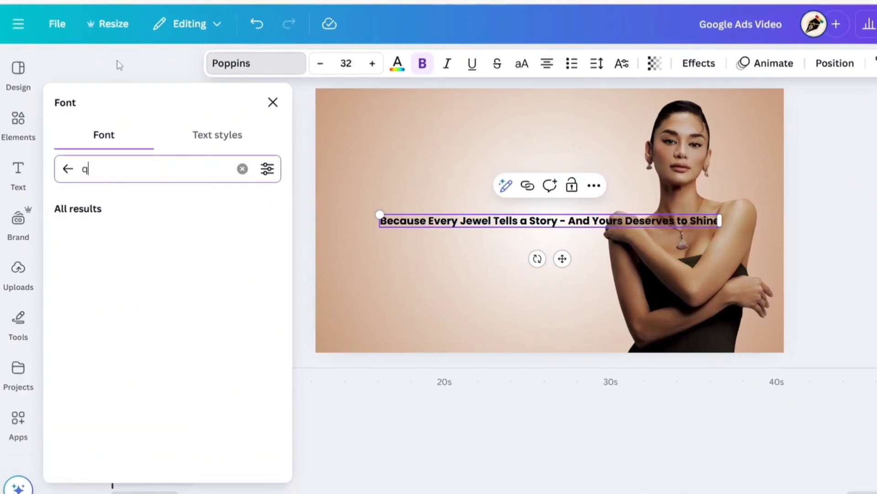
- Set the tagline to Quicksand, size 60, in all uppercase
{"action": "type", "text": "uicksand"}
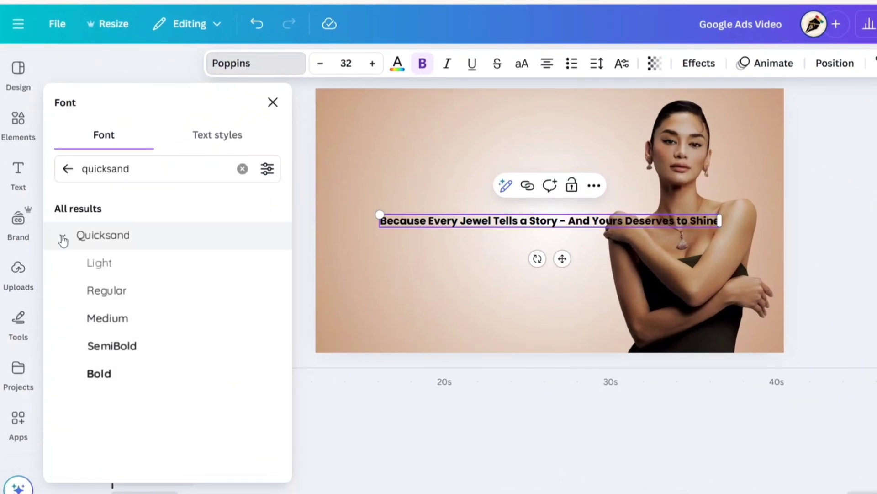
{"action": "left_click", "coordinate": [99, 374]}
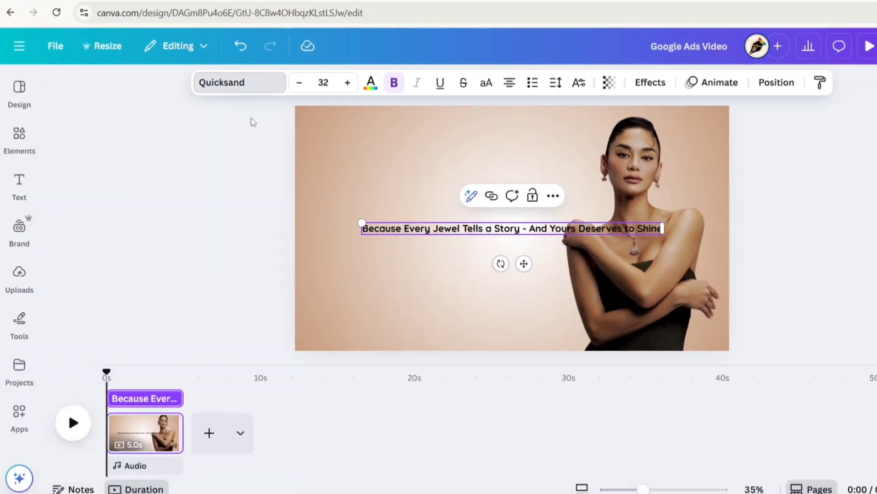
{"action": "left_click", "coordinate": [323, 83]}
{"action": "type", "text": "60"}
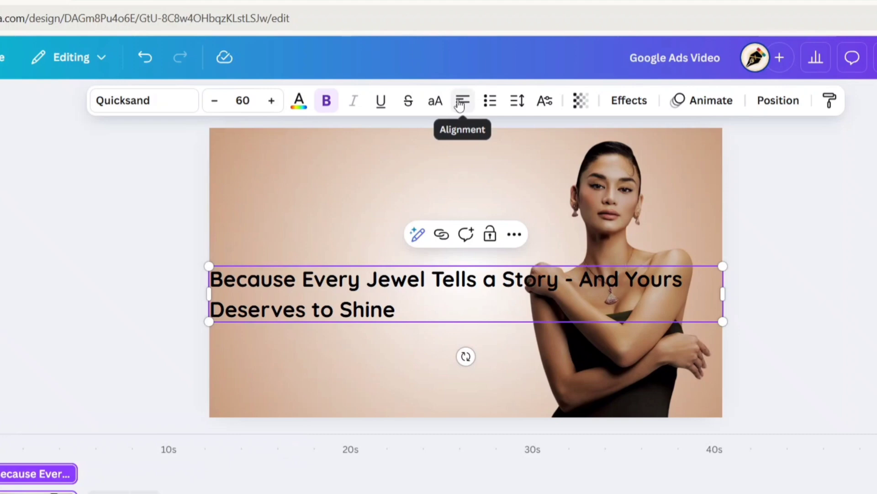
{"action": "left_click", "coordinate": [434, 101]}
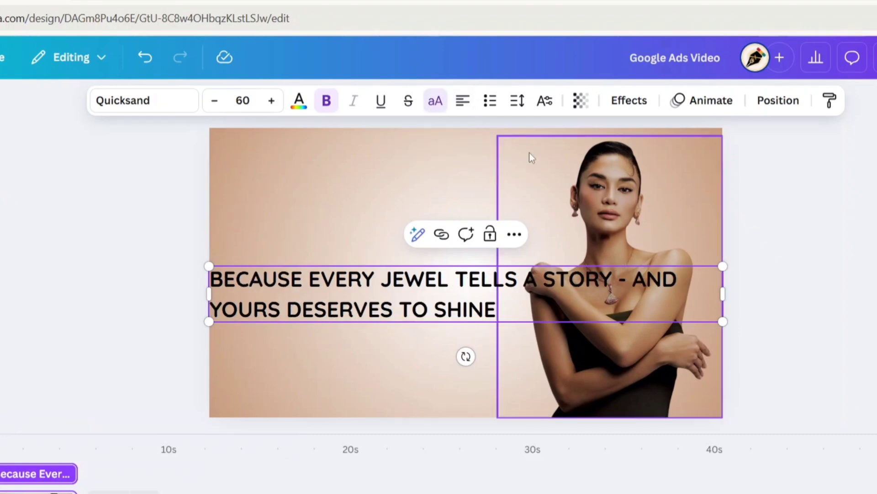
- Apply an Outline effect to the tagline, set the outline colour, and narrow it to wrap at top-left
{"action": "left_click", "coordinate": [628, 100]}
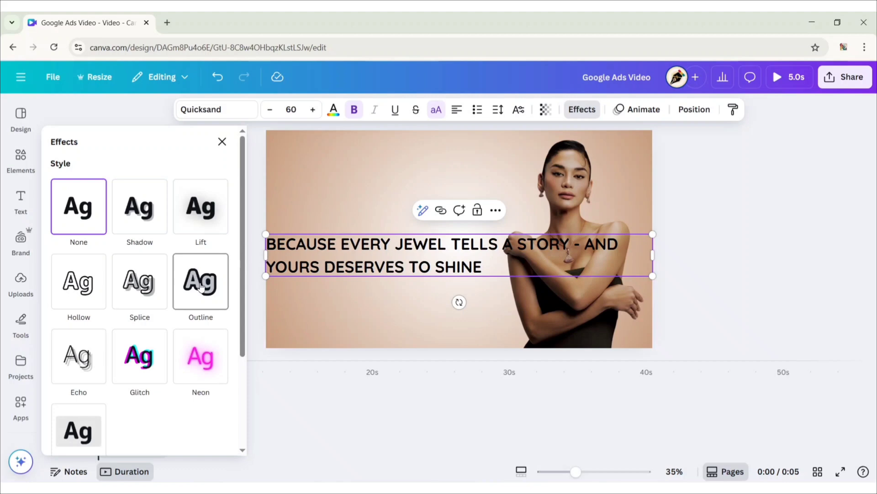
{"action": "left_click", "coordinate": [200, 281]}
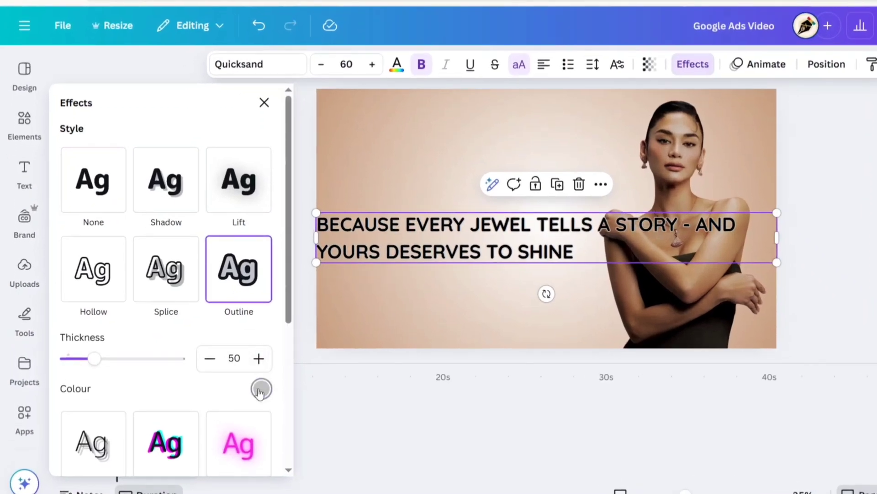
{"action": "left_click", "coordinate": [260, 389]}
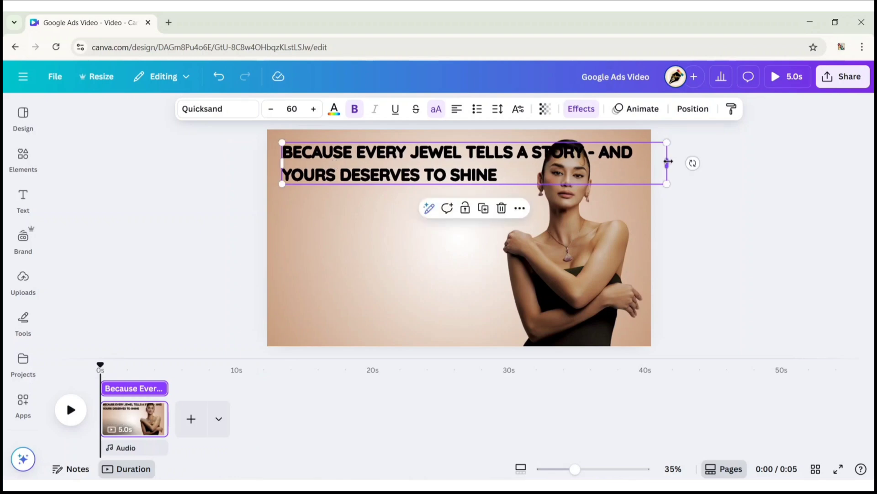
{"action": "left_click_drag", "start_coordinate": [668, 162], "coordinate": [522, 175]}
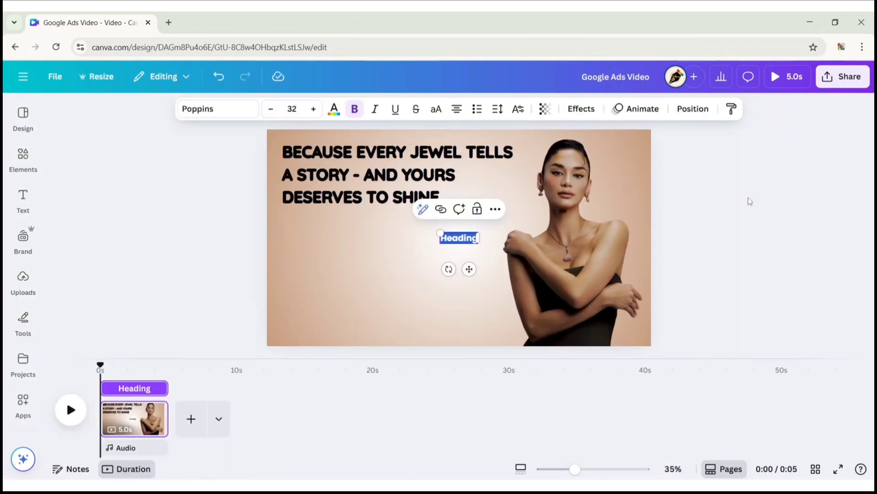
- Add the text 'Fashion Jewelry | Min 60% OFF*' in Quicksand at size 50
{"action": "type", "text": "Fashion Jewelry | Min 60% OFF!"}
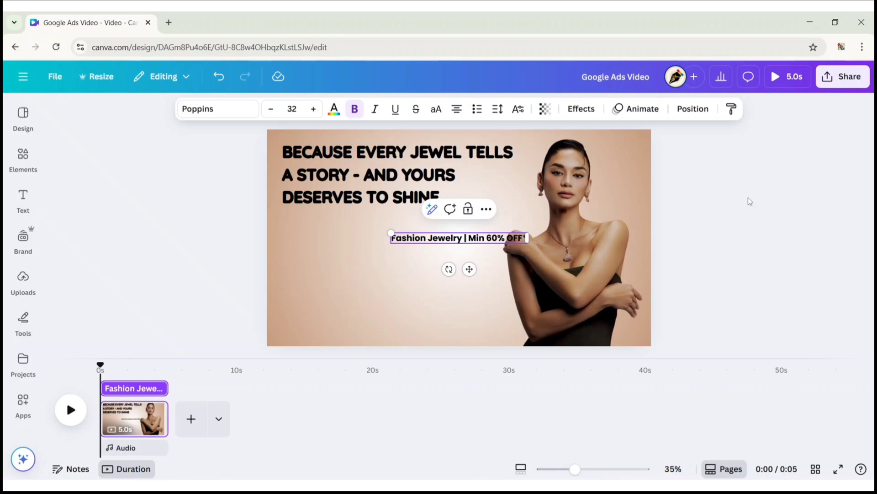
{"action": "left_click", "coordinate": [217, 109]}
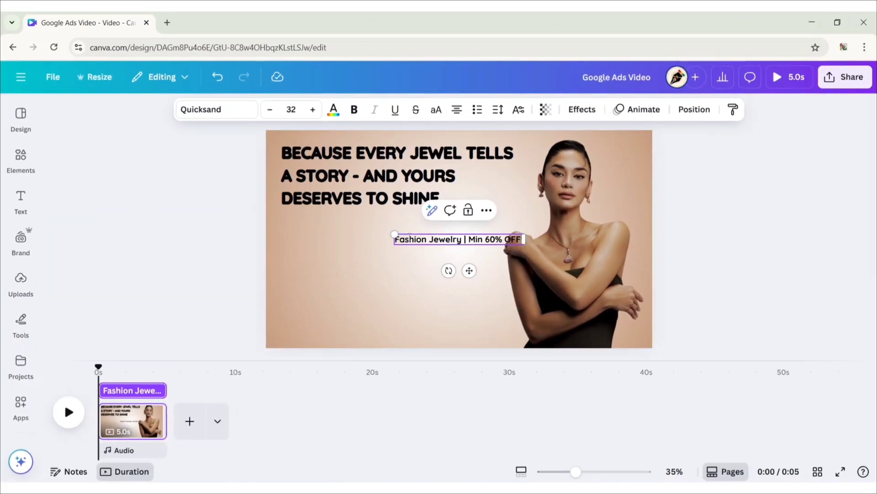
{"action": "left_click", "coordinate": [354, 110]}
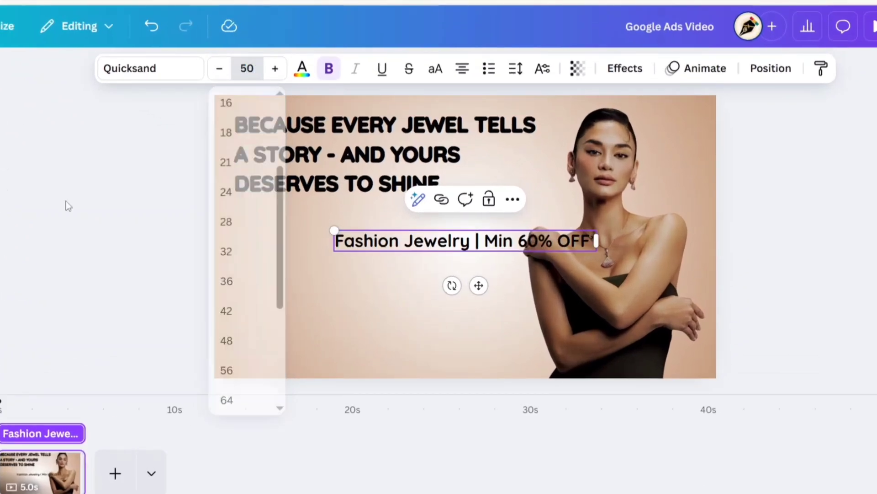
{"action": "left_click", "coordinate": [478, 286]}
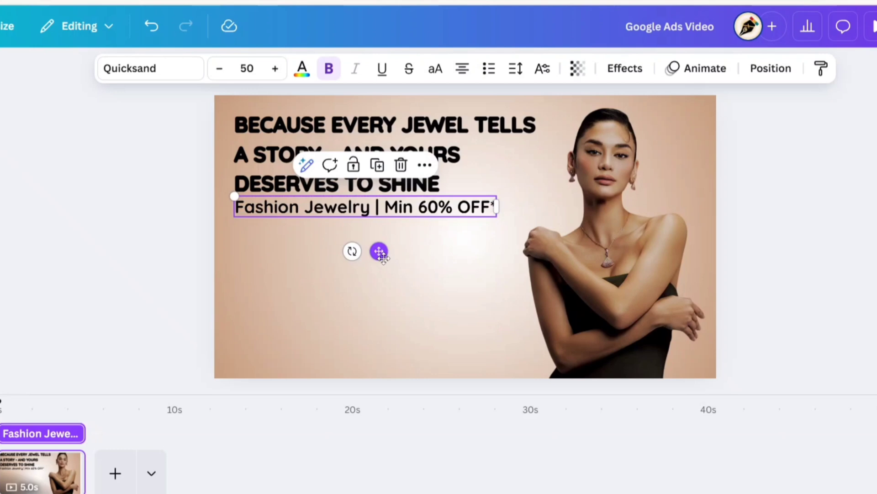
- Remove bold from the discount text and review the layout
{"action": "left_click", "coordinate": [138, 278]}
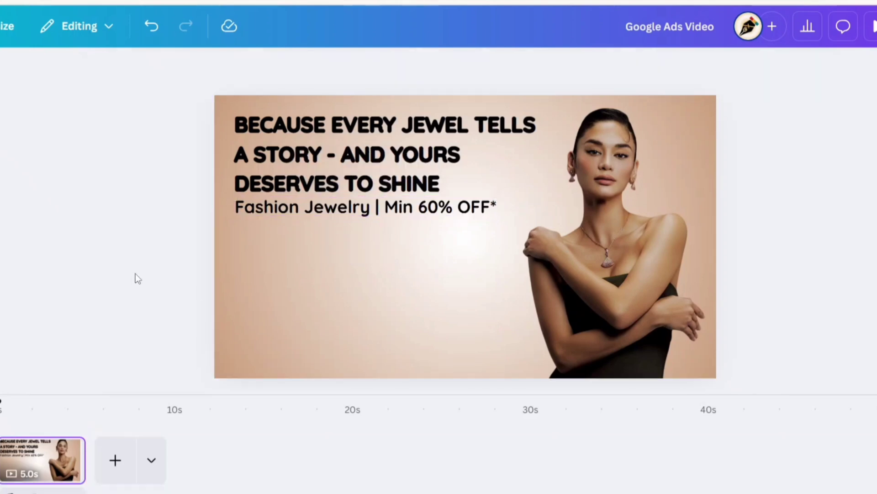
{"action": "left_click", "coordinate": [365, 206]}
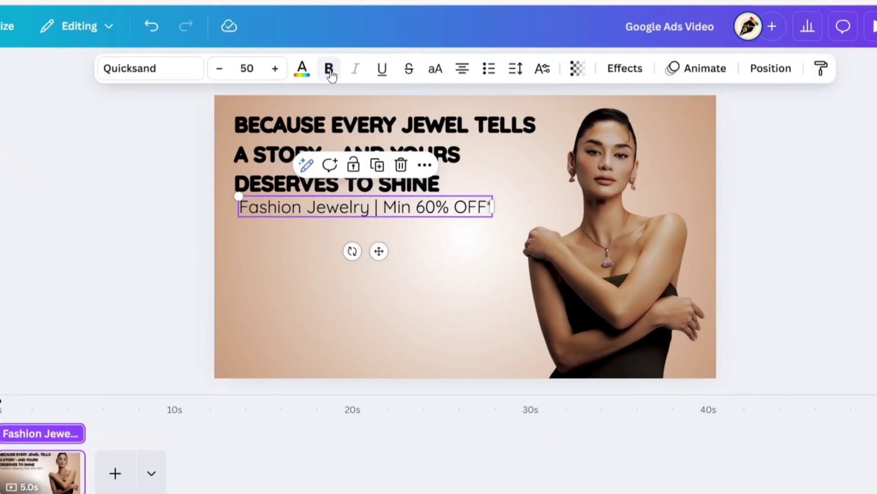
{"action": "left_click", "coordinate": [329, 68]}
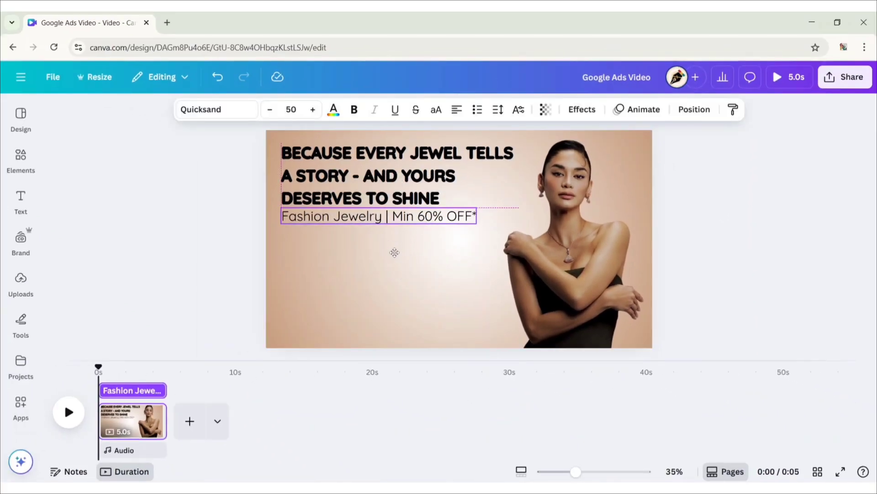
{"action": "left_click", "coordinate": [771, 200]}
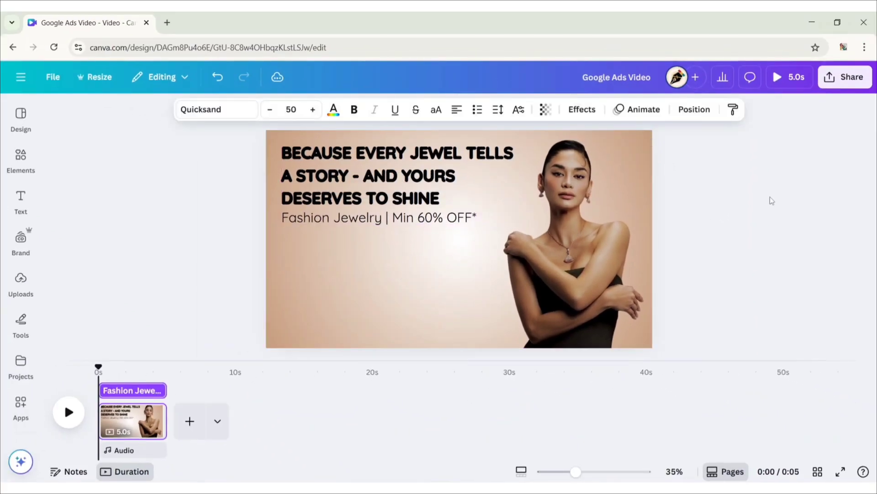
{"action": "left_click", "coordinate": [20, 158]}
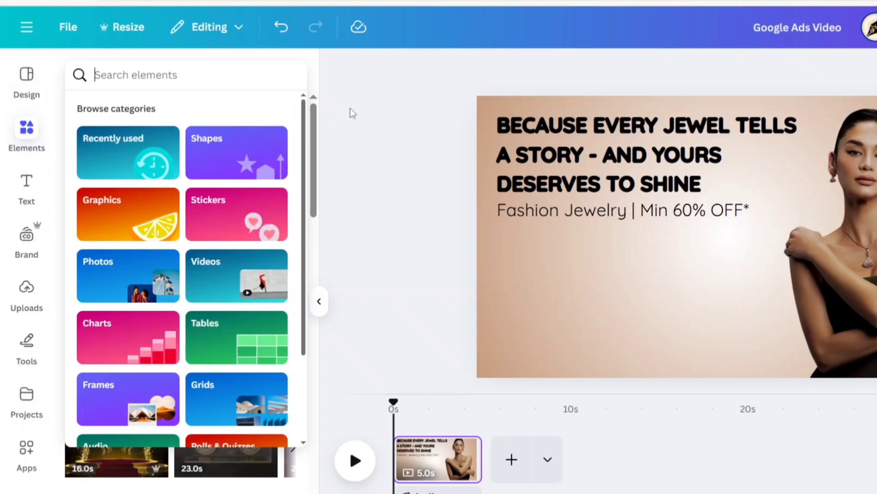
- Add the black 'shop now' button graphic, shrink it, and place it below the discount line
{"action": "type", "text": "shop now"}
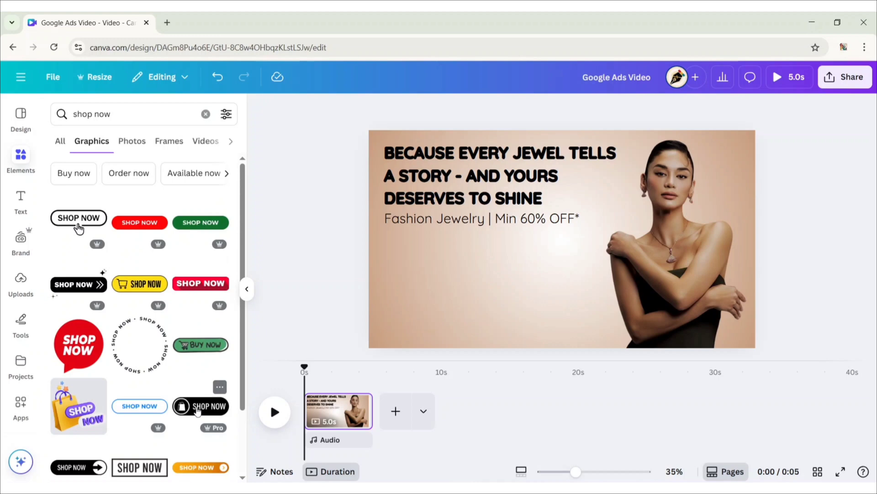
{"action": "left_click", "coordinate": [200, 405]}
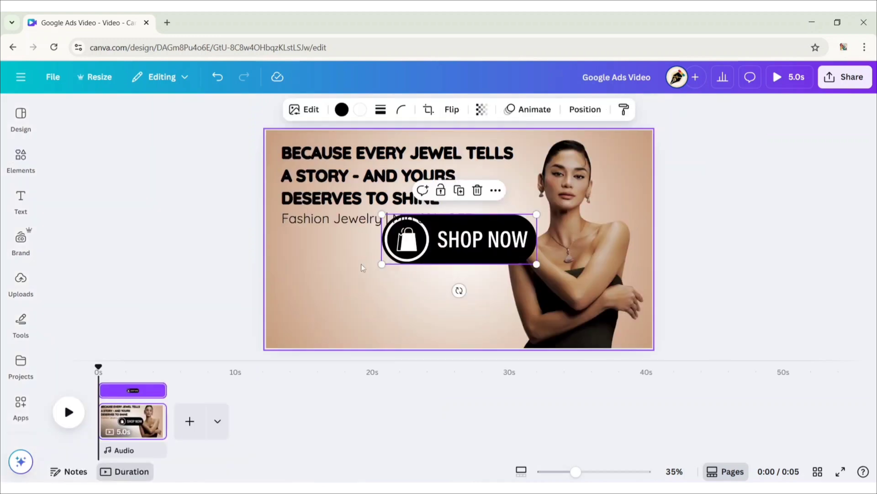
{"action": "left_click_drag", "start_coordinate": [459, 238], "coordinate": [358, 259]}
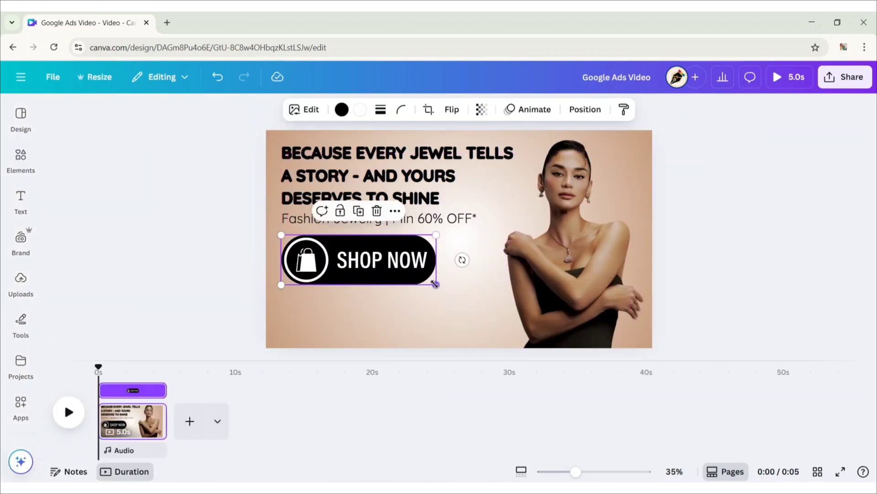
{"action": "left_click_drag", "start_coordinate": [437, 284], "coordinate": [386, 269]}
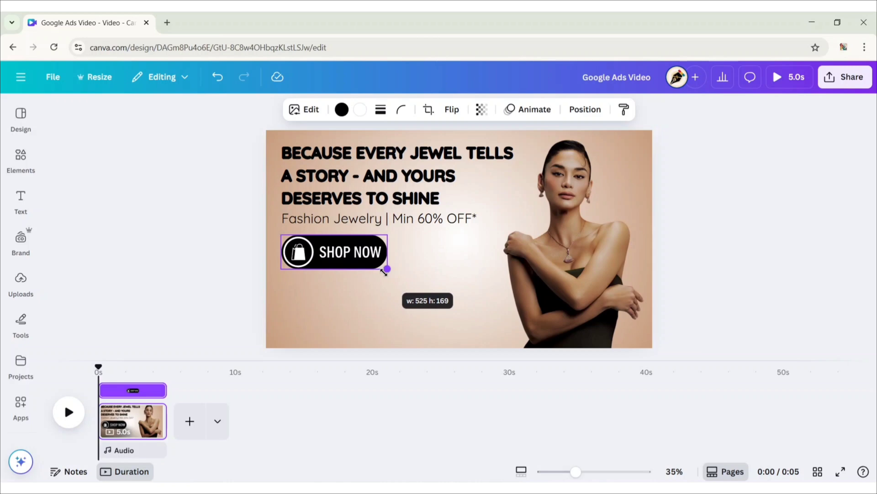
{"action": "left_click_drag", "start_coordinate": [387, 269], "coordinate": [372, 263]}
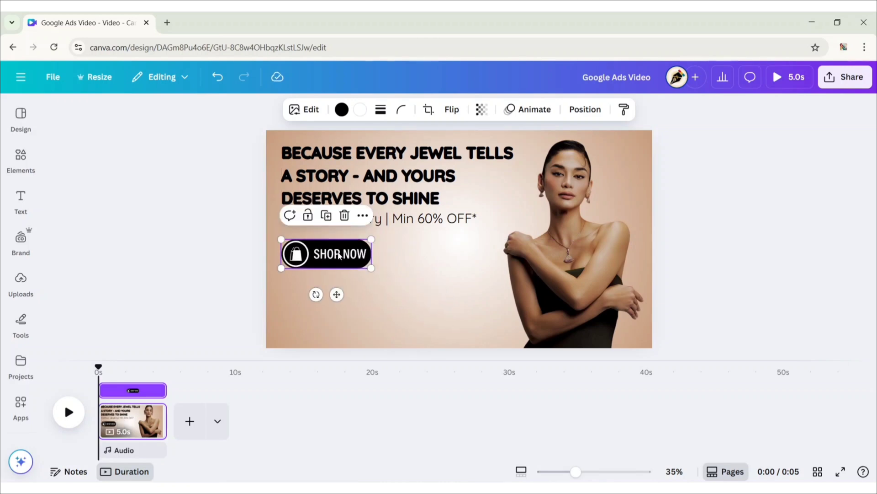
{"action": "left_click", "coordinate": [20, 282]}
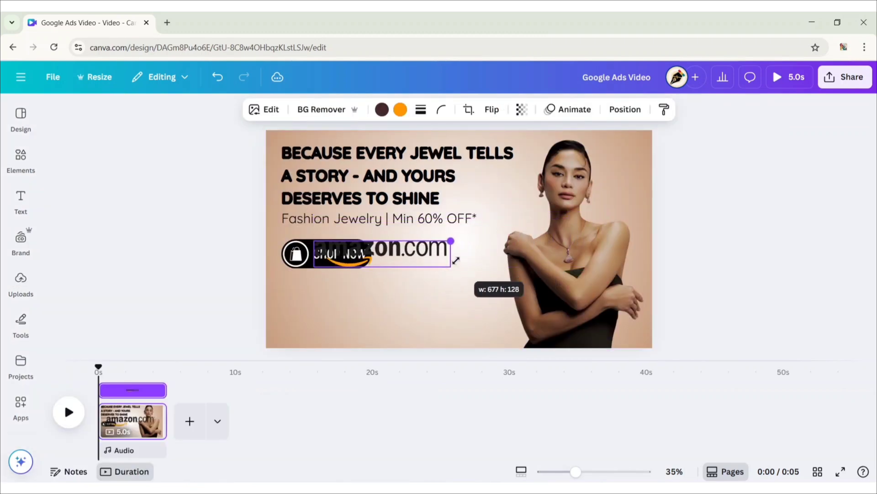
- Resize the amazon.com logo and place it at the bottom-left under the Shop Now button
{"action": "left_click_drag", "start_coordinate": [364, 251], "coordinate": [347, 319]}
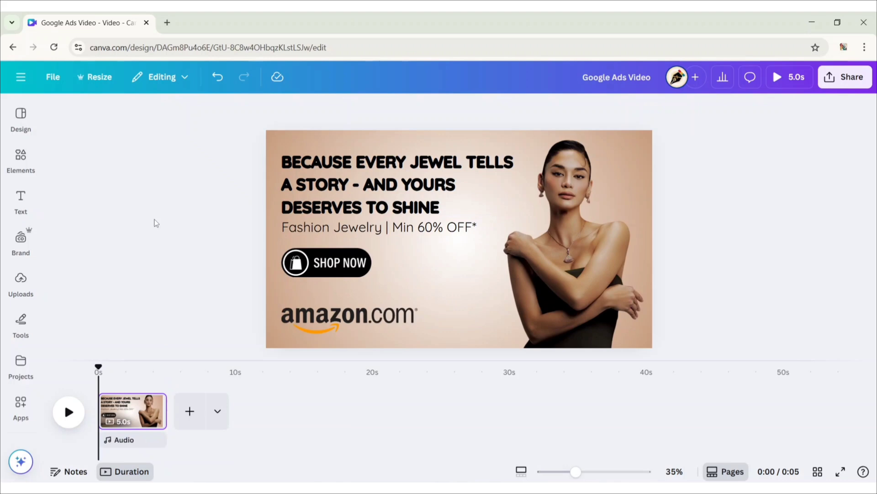
{"action": "left_click", "coordinate": [439, 70]}
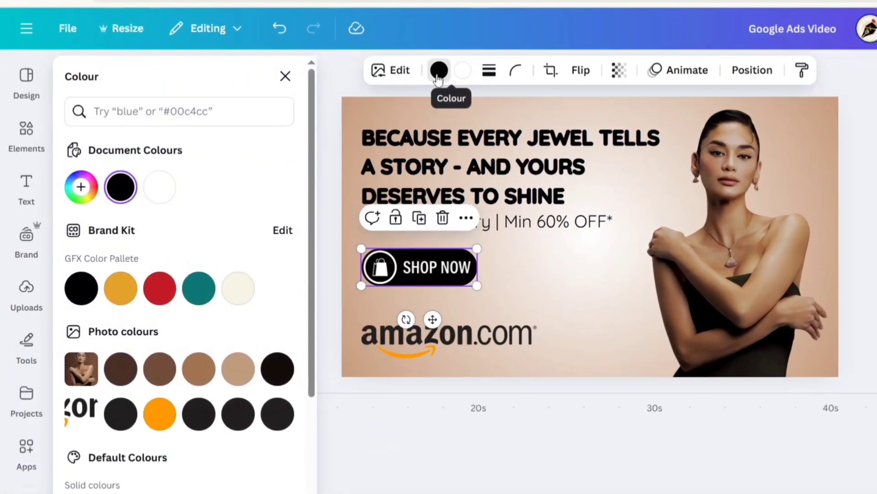
- Change the Shop Now button's fill from black to orange
{"action": "left_click", "coordinate": [160, 413]}
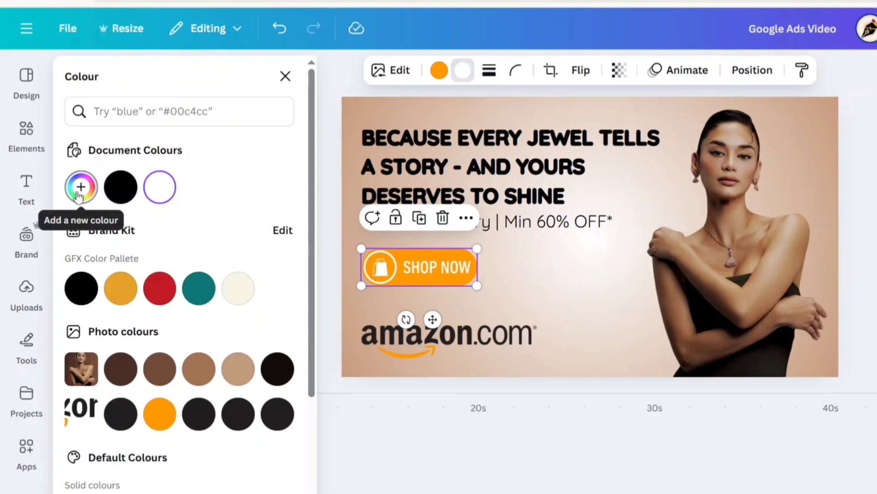
{"action": "left_click", "coordinate": [82, 187]}
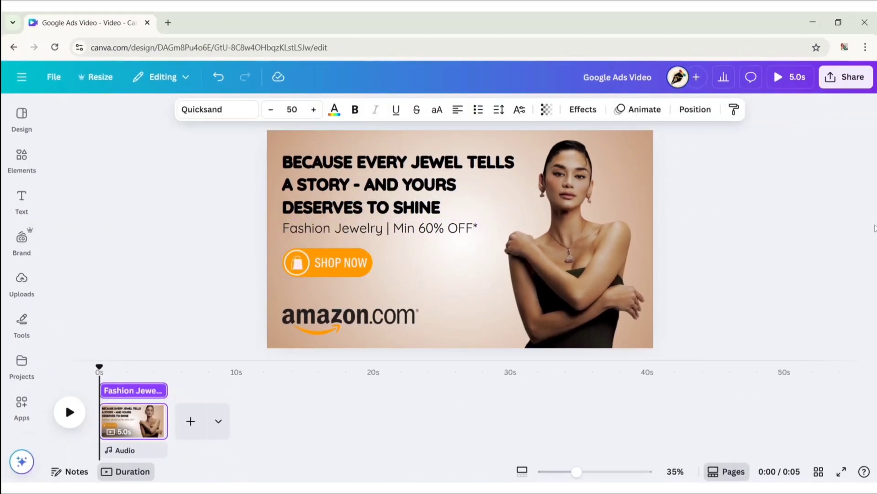
{"action": "left_click", "coordinate": [753, 228]}
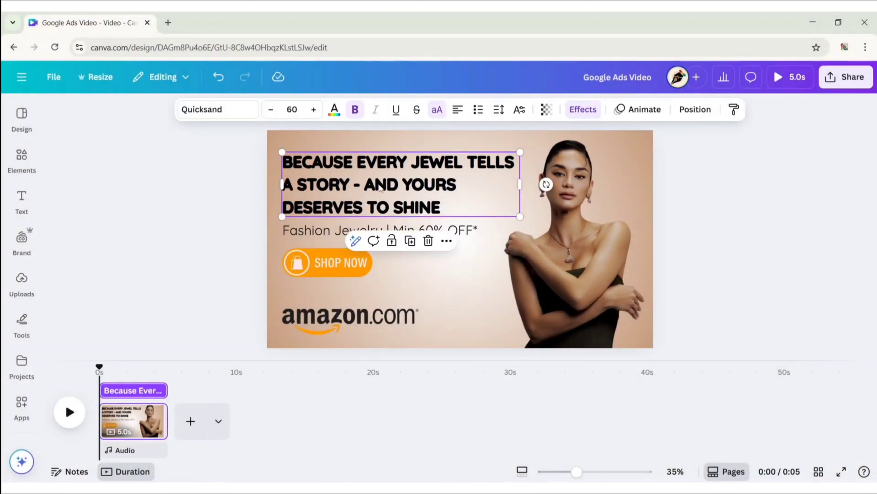
- Apply entrance animations such as Ascend to the text, Shop Now button, Amazon logo and model
{"action": "left_click", "coordinate": [643, 109]}
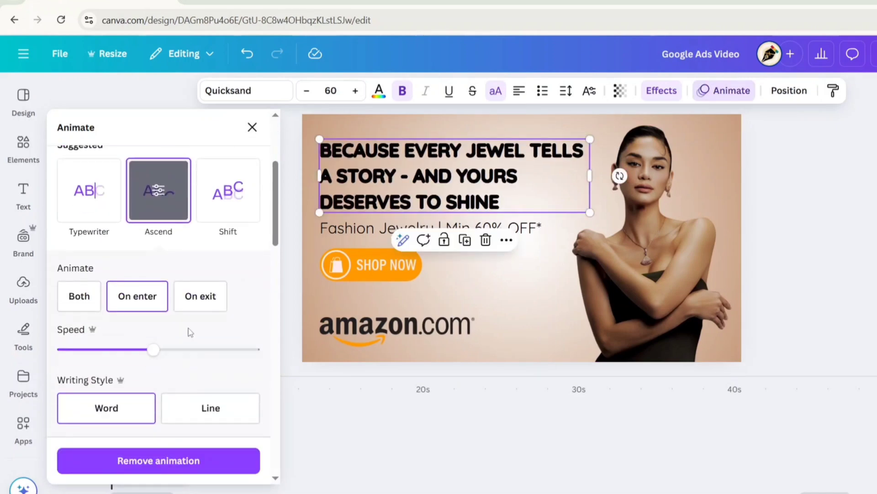
{"action": "left_click", "coordinate": [210, 407]}
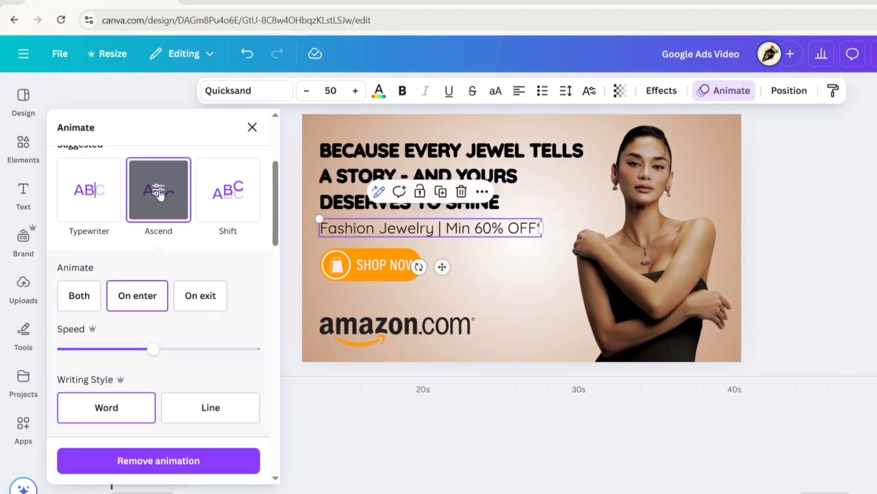
{"action": "left_click", "coordinate": [210, 407]}
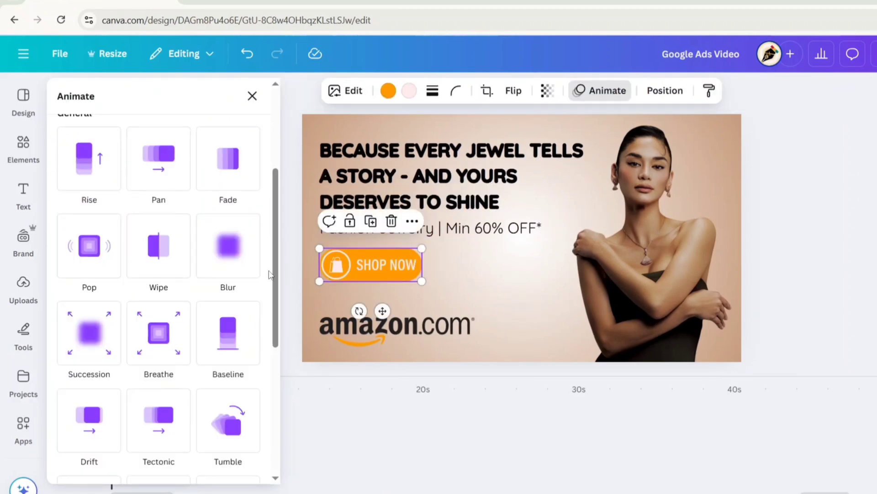
{"action": "left_click", "coordinate": [88, 245]}
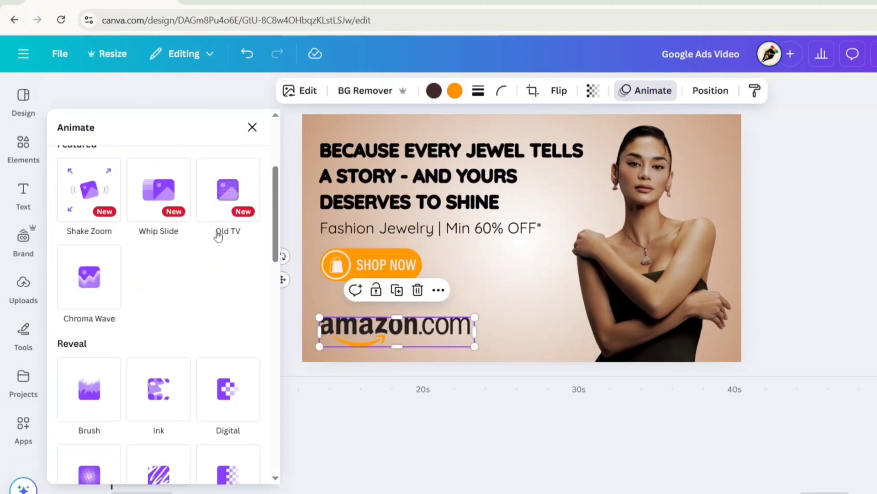
{"action": "left_click", "coordinate": [228, 189]}
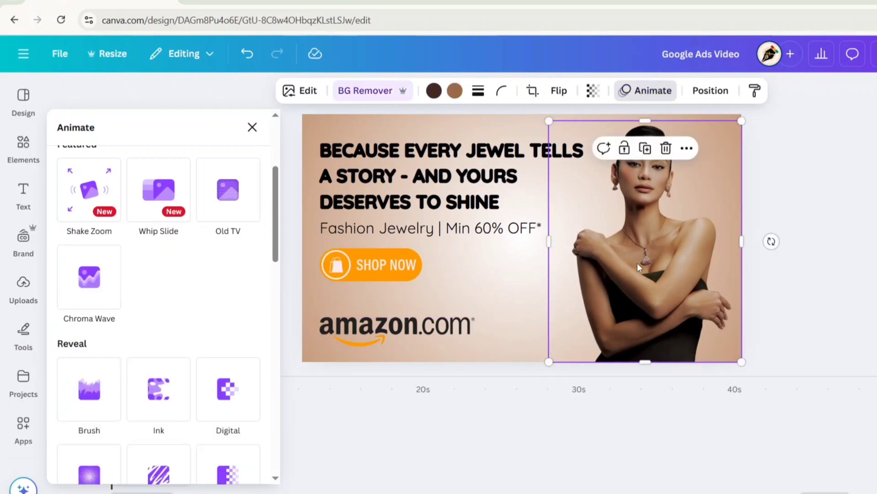
{"action": "left_click", "coordinate": [88, 276]}
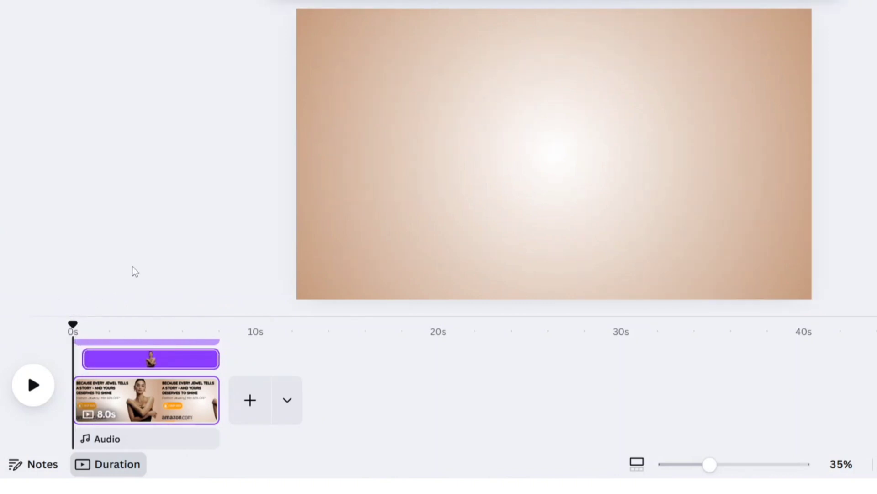
- Delay the tagline, discount line and Amazon logo so each starts at a different later moment
{"action": "left_click", "coordinate": [33, 384]}
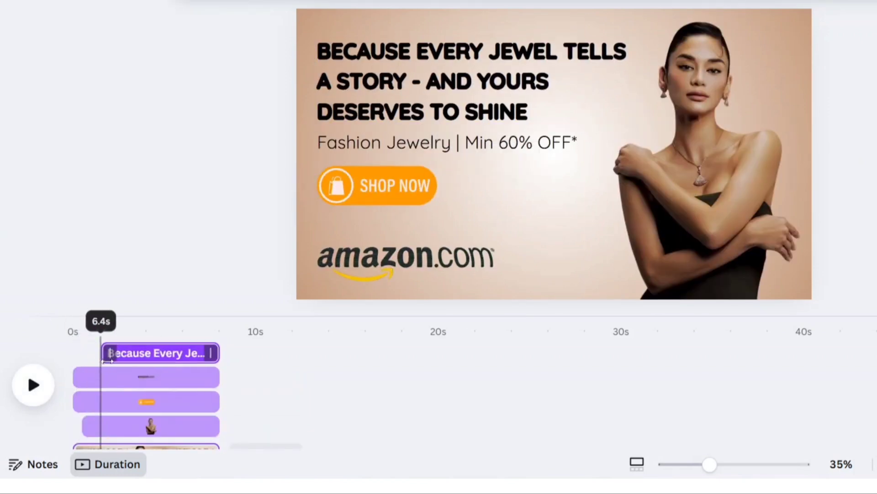
{"action": "left_click", "coordinate": [447, 143]}
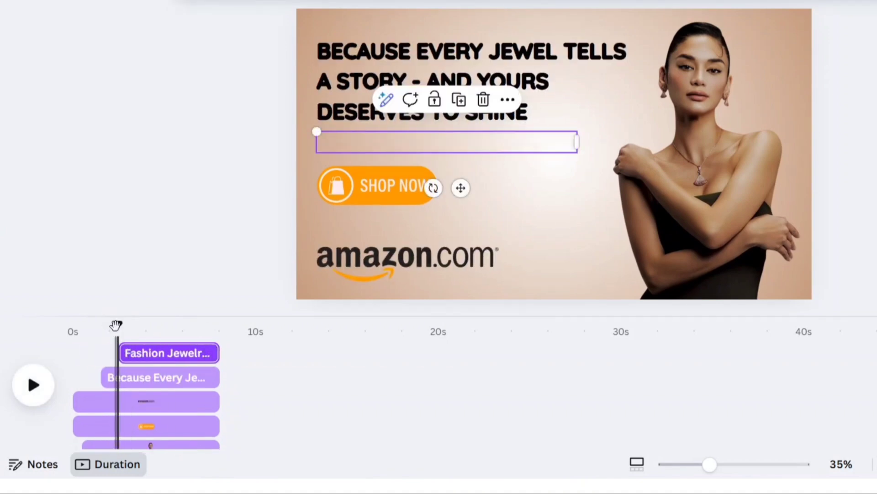
{"action": "left_click", "coordinate": [33, 385]}
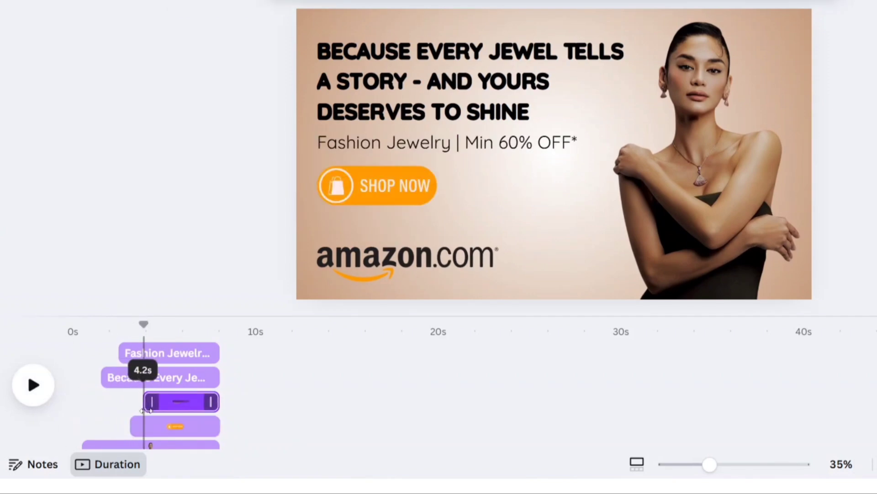
{"action": "left_click", "coordinate": [34, 385]}
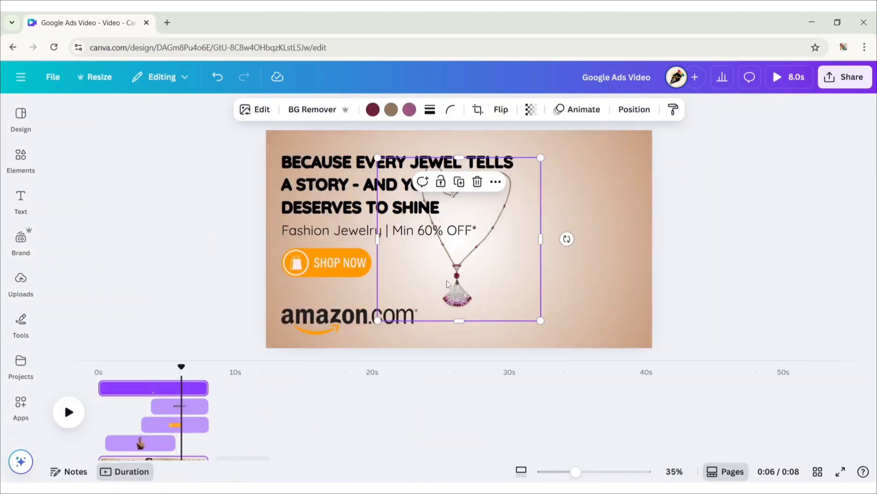
- Move the necklace image to the right, give it a Pop entrance, and preview the ad
{"action": "left_click_drag", "start_coordinate": [540, 321], "coordinate": [653, 322]}
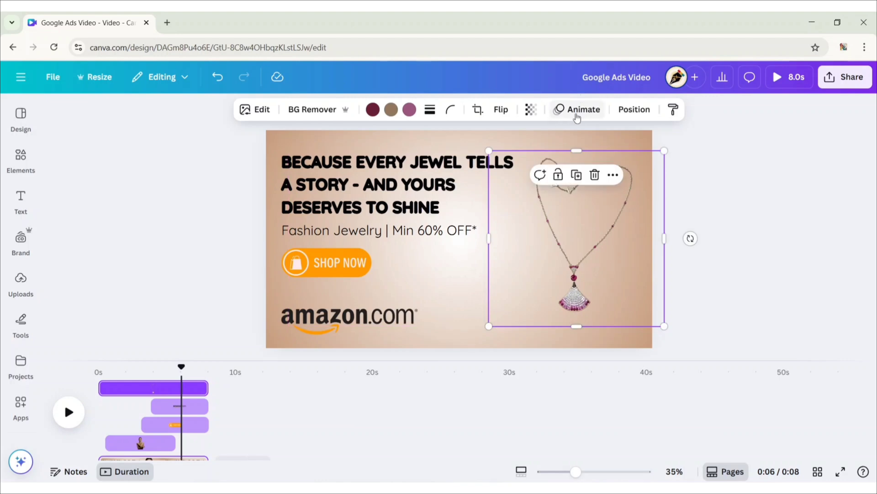
{"action": "left_click", "coordinate": [584, 109]}
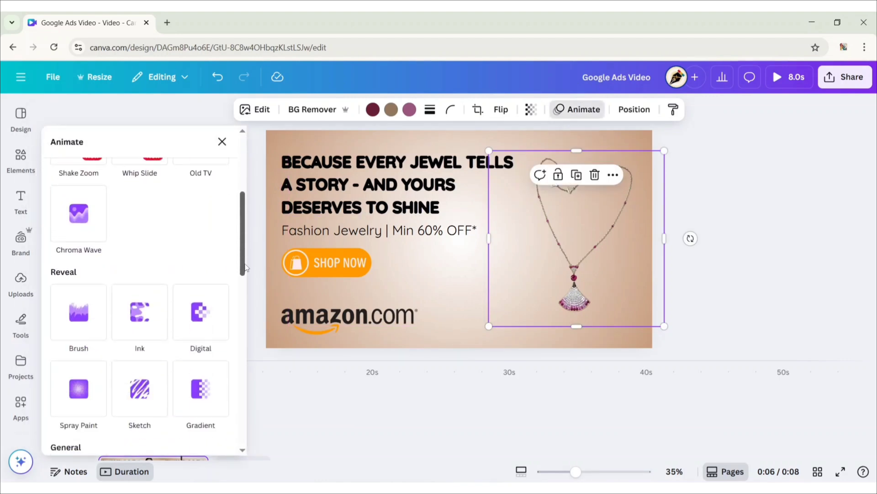
{"action": "left_click", "coordinate": [78, 291]}
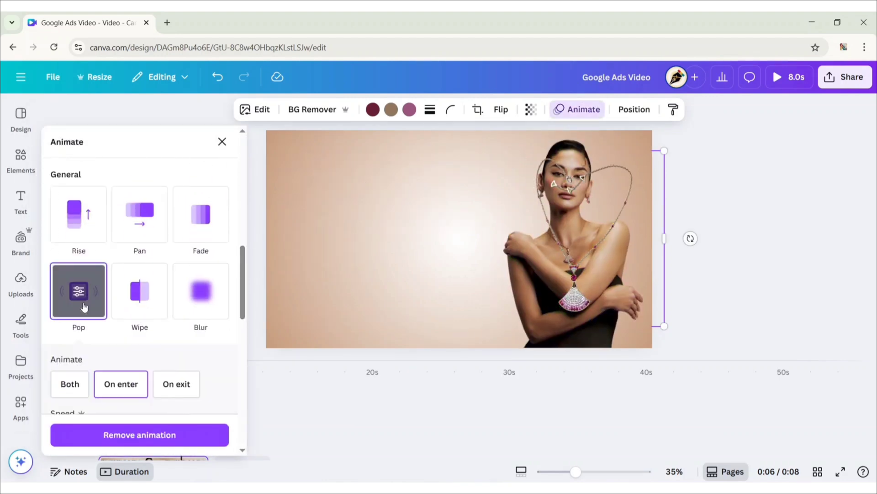
{"action": "left_click", "coordinate": [221, 142]}
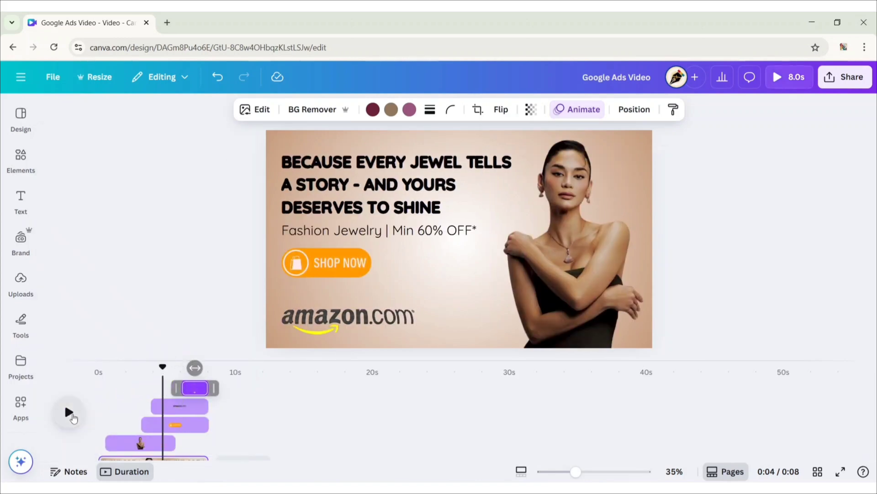
{"action": "left_click", "coordinate": [68, 413]}
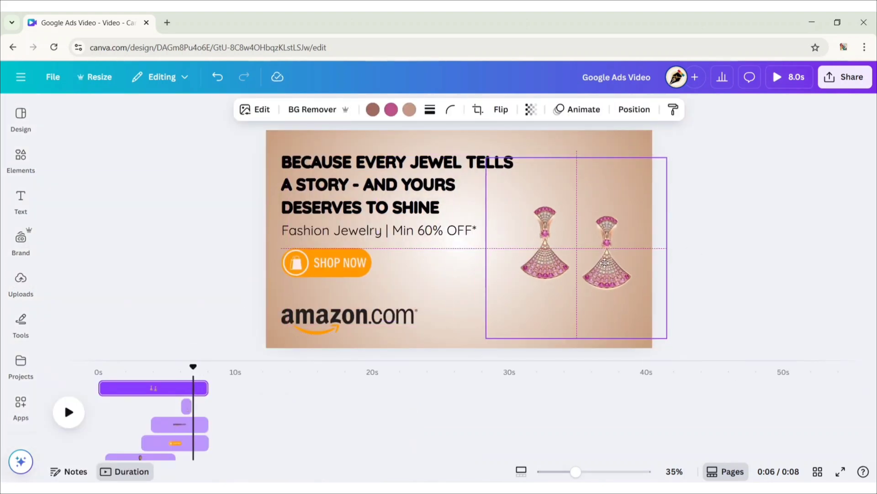
- Select the pink earrings image and browse its animation options
{"action": "left_click", "coordinate": [604, 263]}
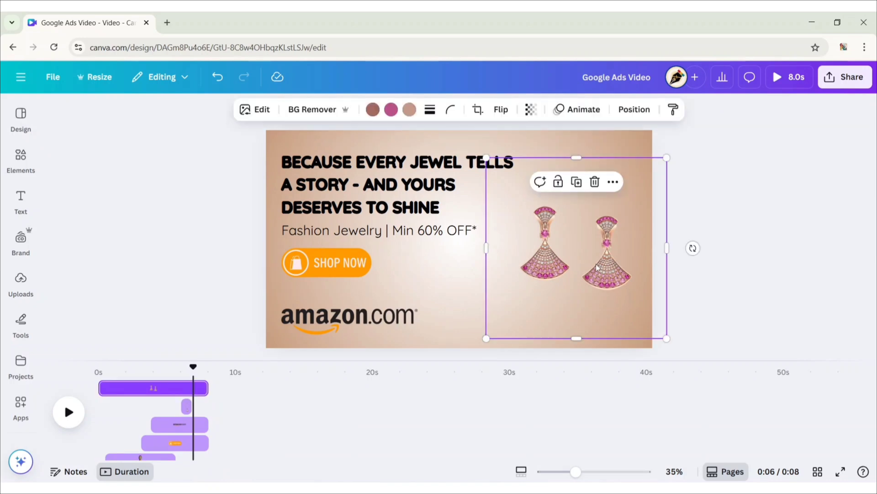
{"action": "left_click", "coordinate": [583, 109]}
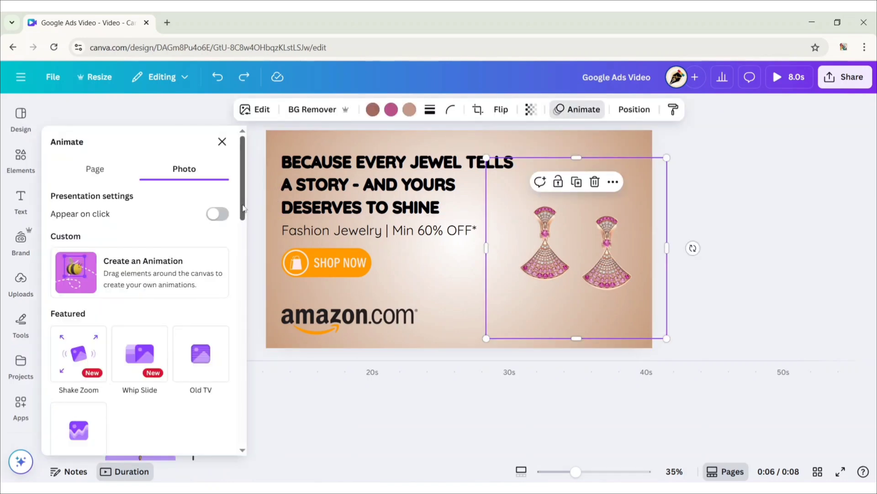
{"action": "scroll", "scroll_direction": "down", "scroll_amount": 3}
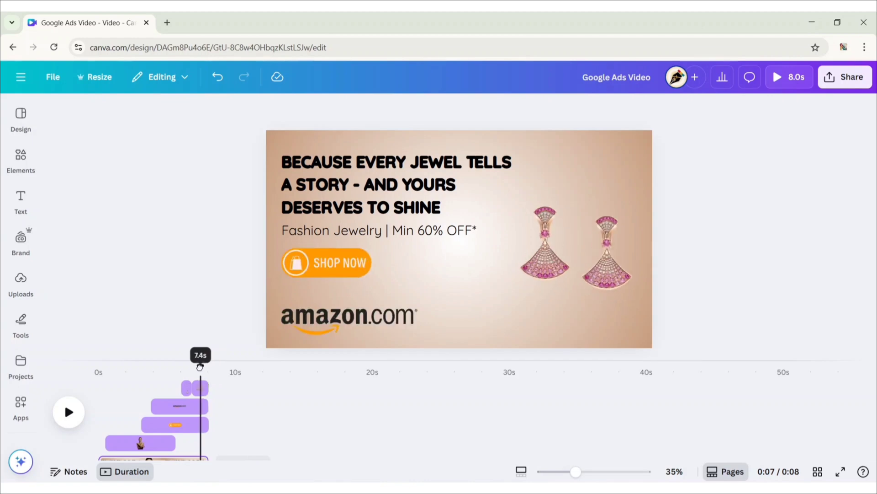
- Adjust the tagline's animation and make the Amazon logo's effect play only on entry
{"action": "left_click", "coordinate": [642, 110]}
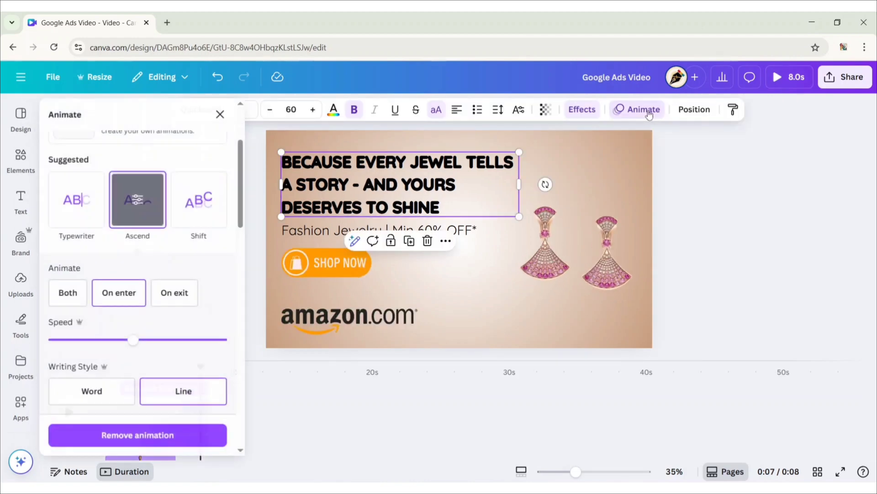
{"action": "left_click", "coordinate": [326, 262]}
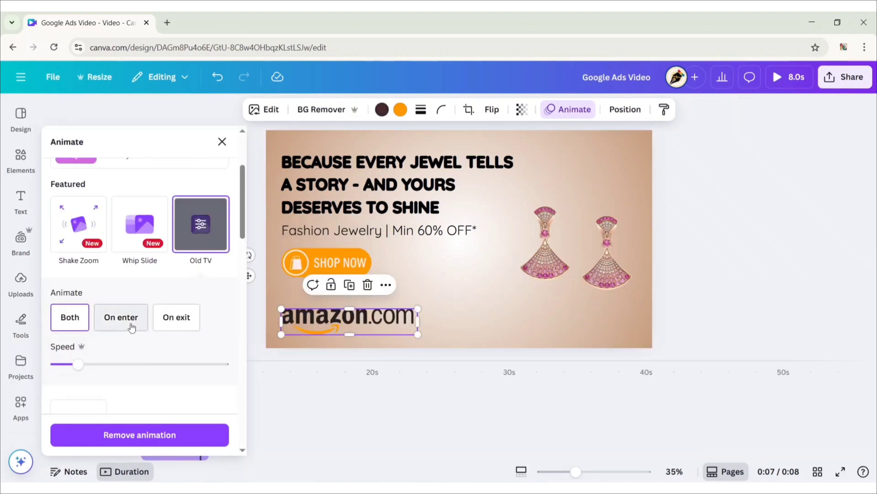
{"action": "left_click", "coordinate": [223, 142]}
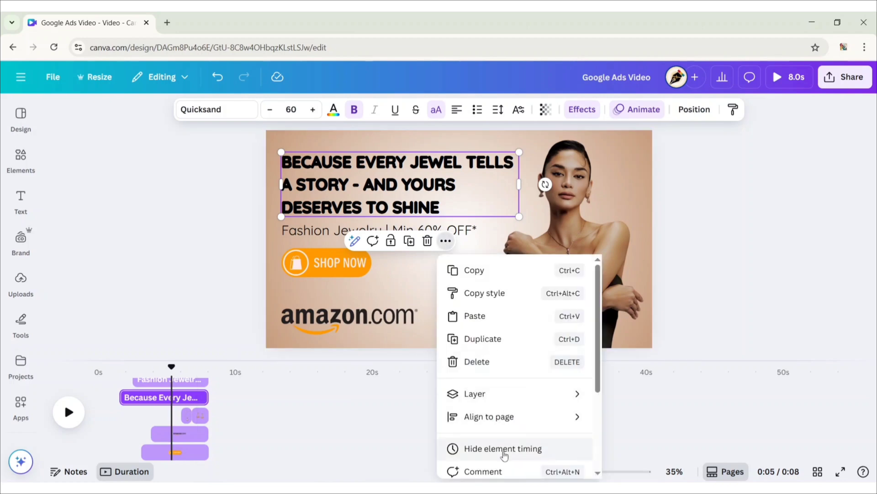
- Hide element timing, scrub the timeline to check timing, and play the ad full screen
{"action": "left_click", "coordinate": [502, 449]}
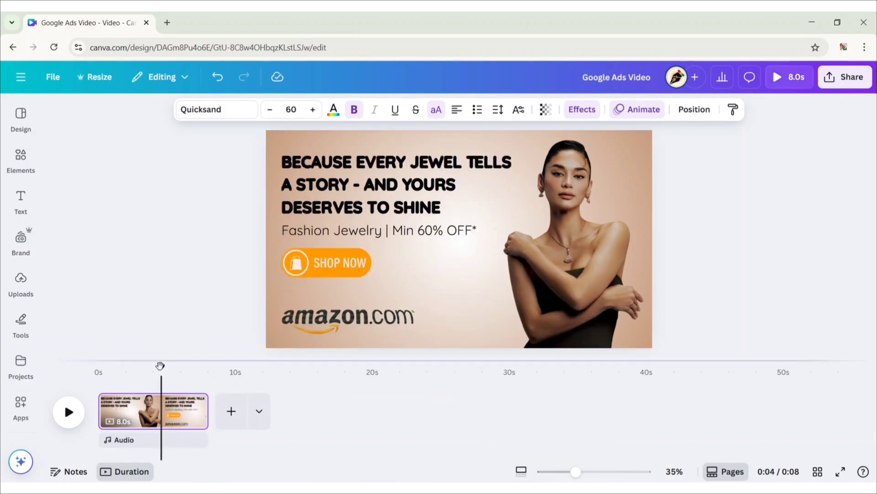
{"action": "left_click_drag", "start_coordinate": [160, 366], "coordinate": [166, 366]}
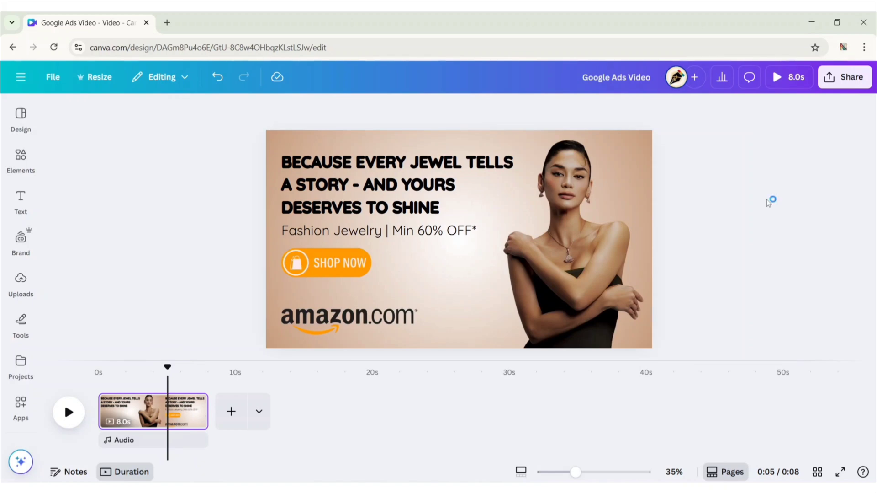
{"action": "left_click", "coordinate": [775, 77]}
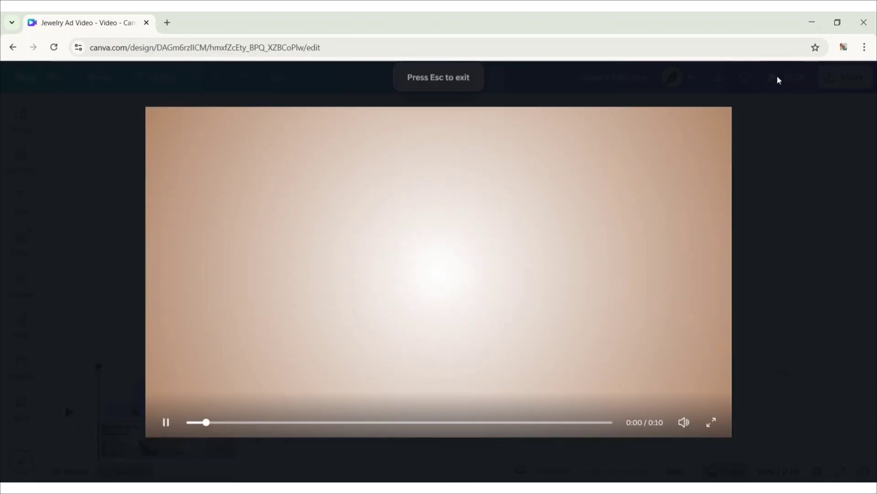